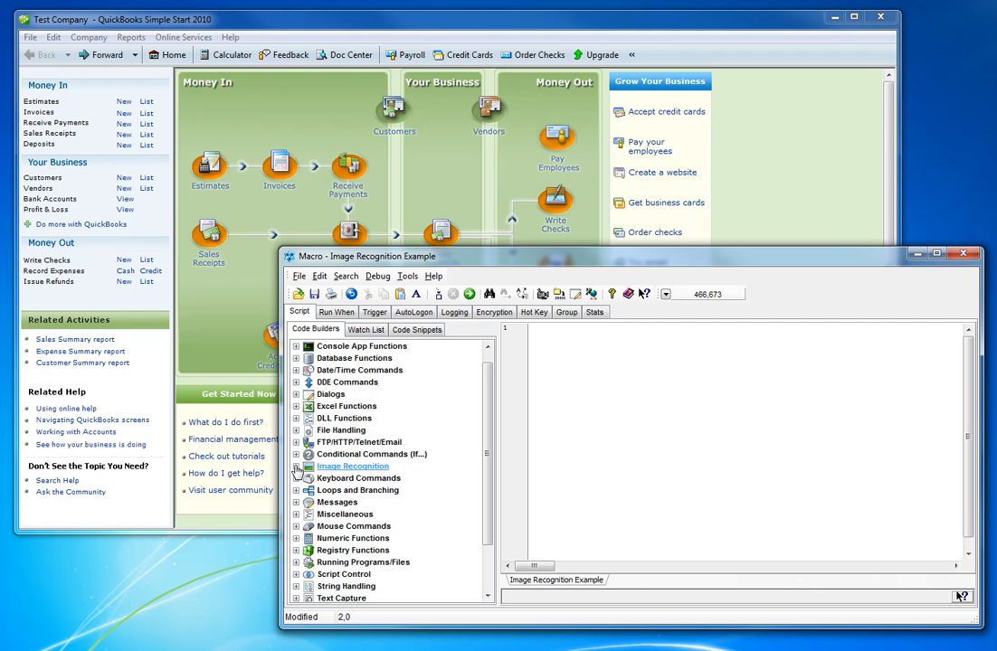
# Expand the Image Recognition category in the Code Builders panel.
pyautogui.click(297, 467)
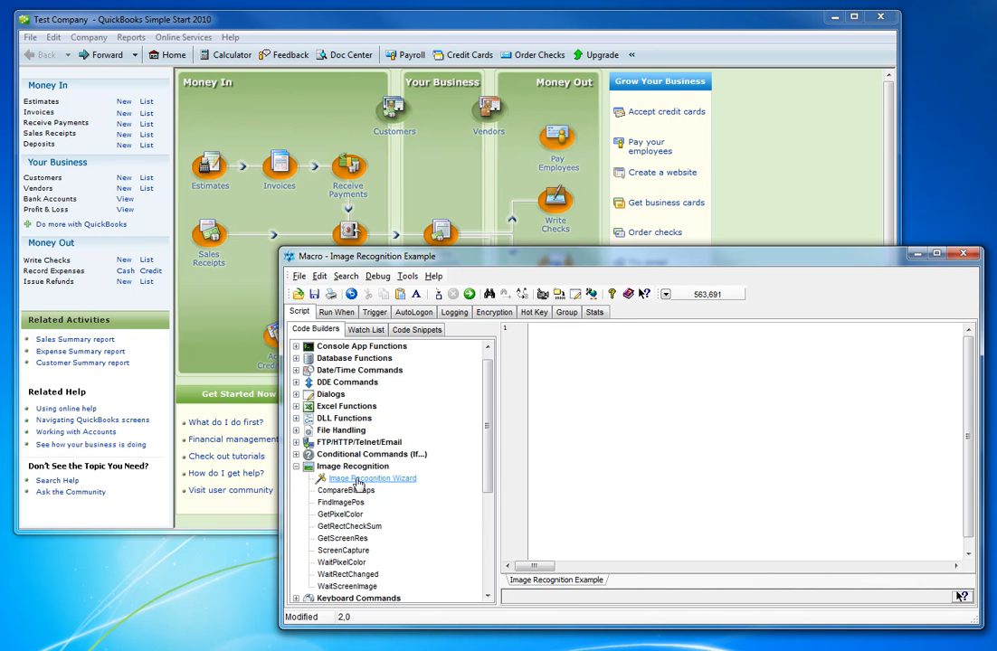
pyautogui.moveTo(380, 485)
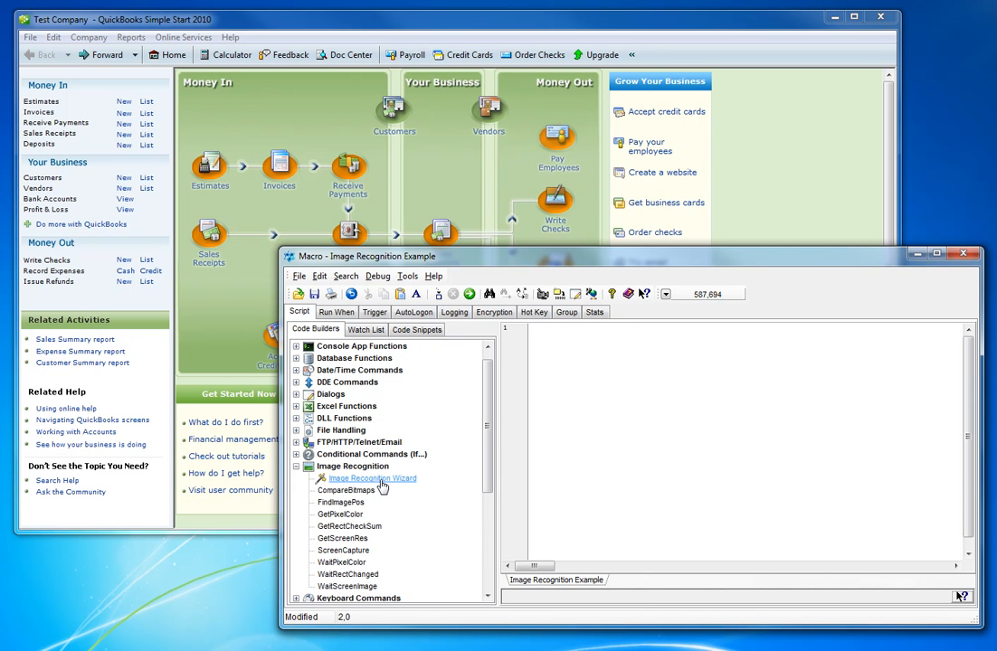
# Launch the Image Recognition Wizard set to find an image's position and proceed to image selection.
pyautogui.doubleClick(373, 478)
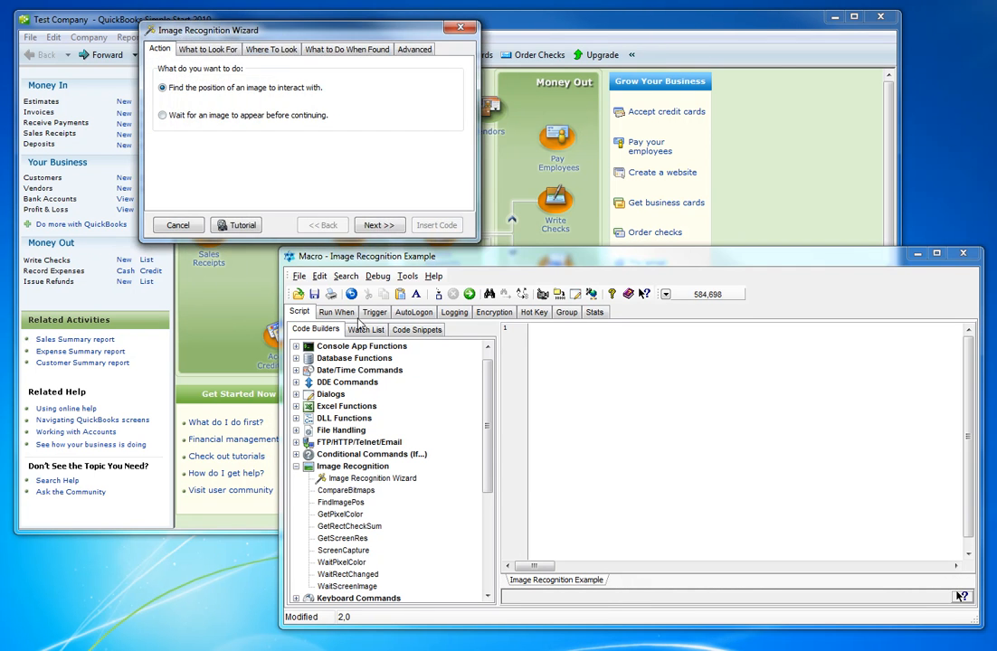
pyautogui.moveTo(208, 29); pyautogui.dragTo(304, 268)
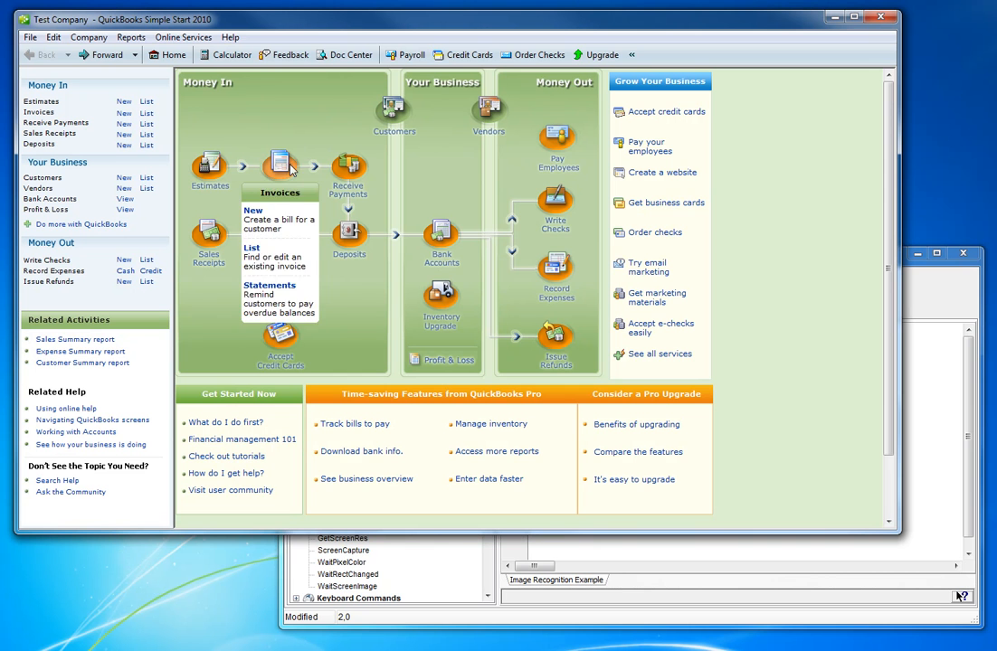
pyautogui.moveTo(340, 145)
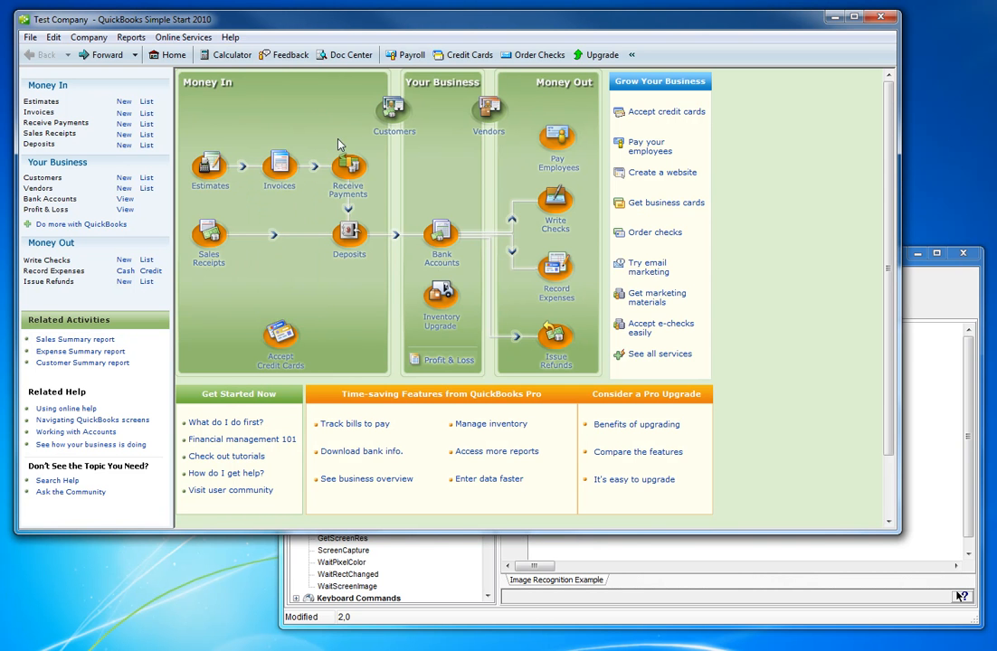
pyautogui.moveTo(279, 162)
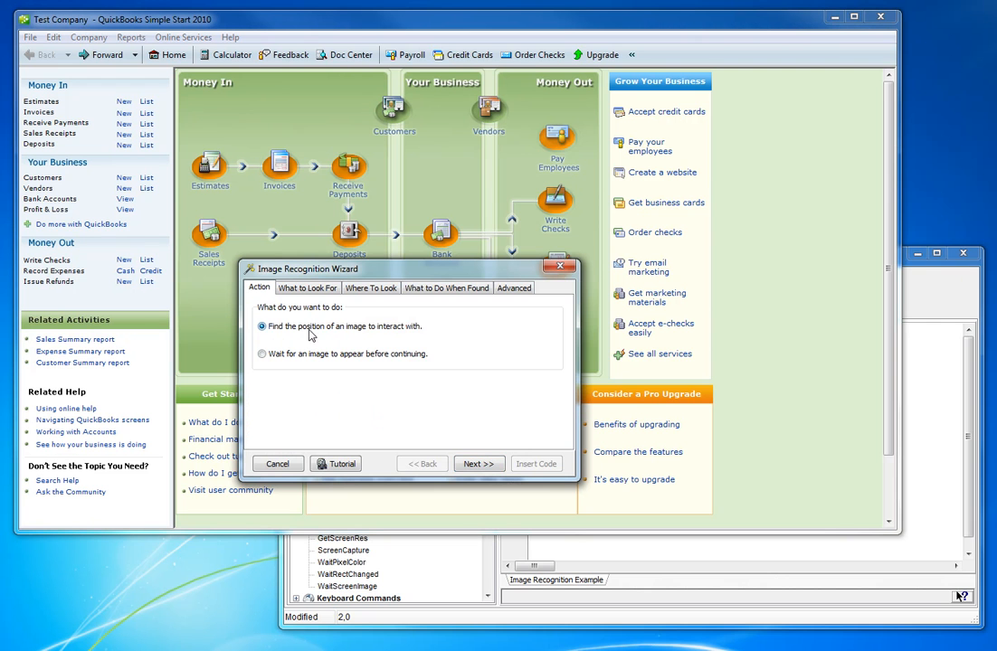
pyautogui.moveTo(419, 334)
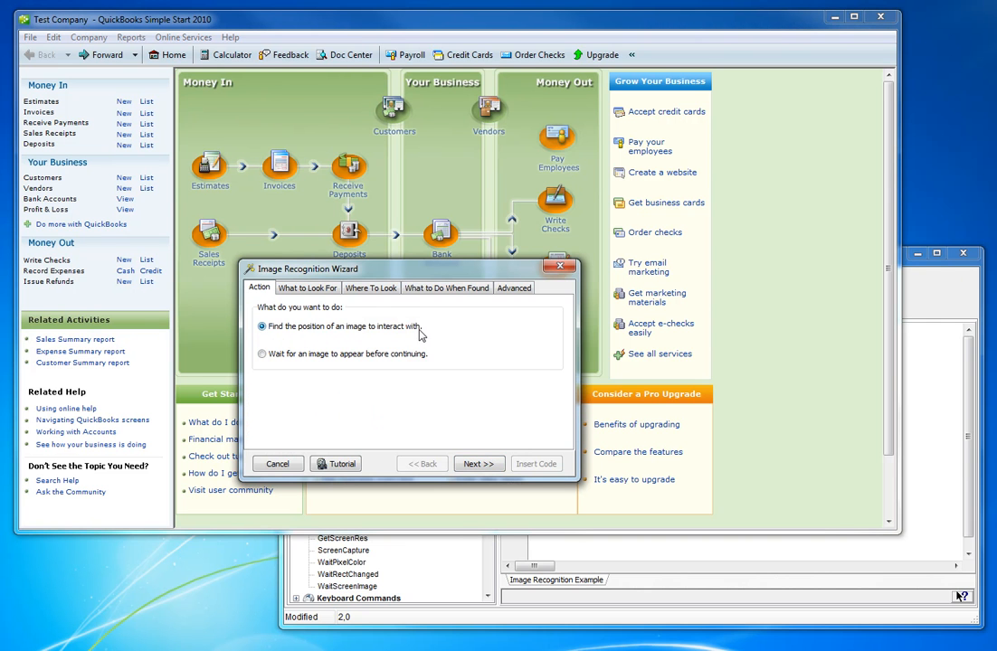
pyautogui.moveTo(300, 371)
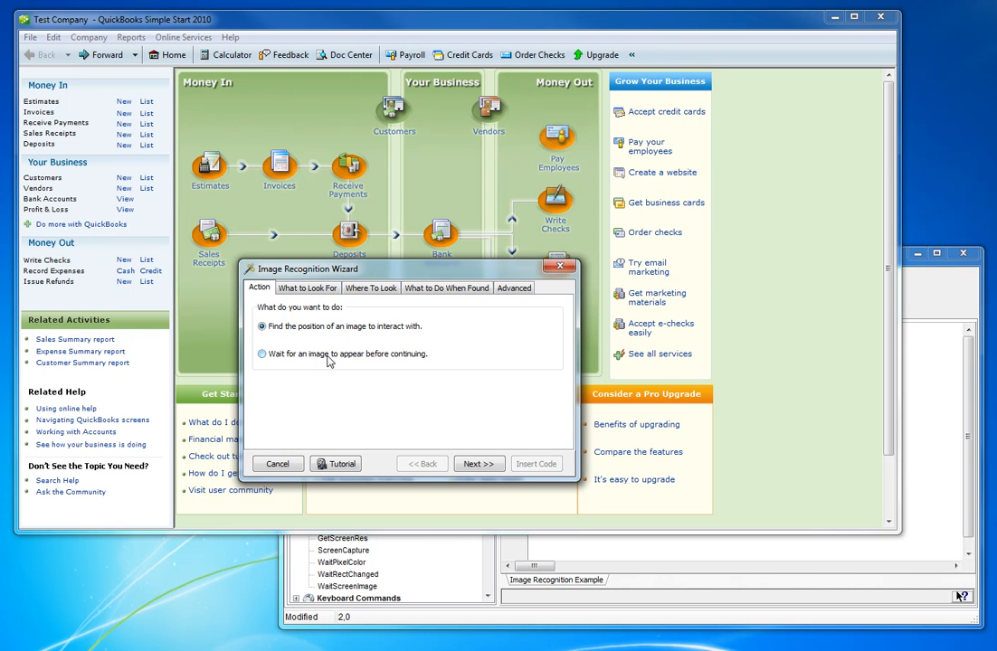
pyautogui.moveTo(430, 362)
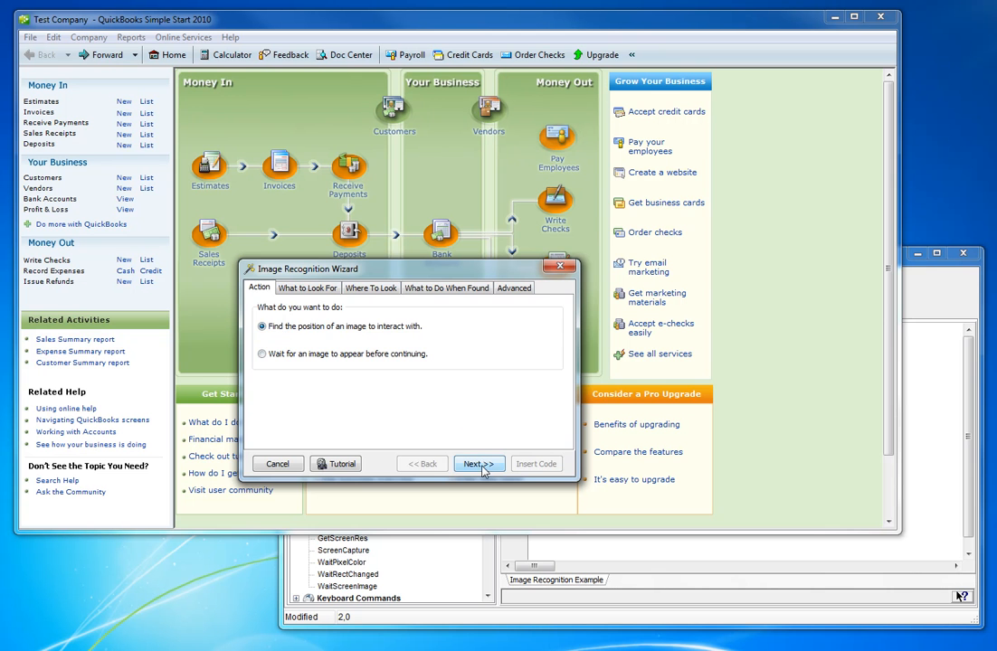
pyautogui.click(478, 463)
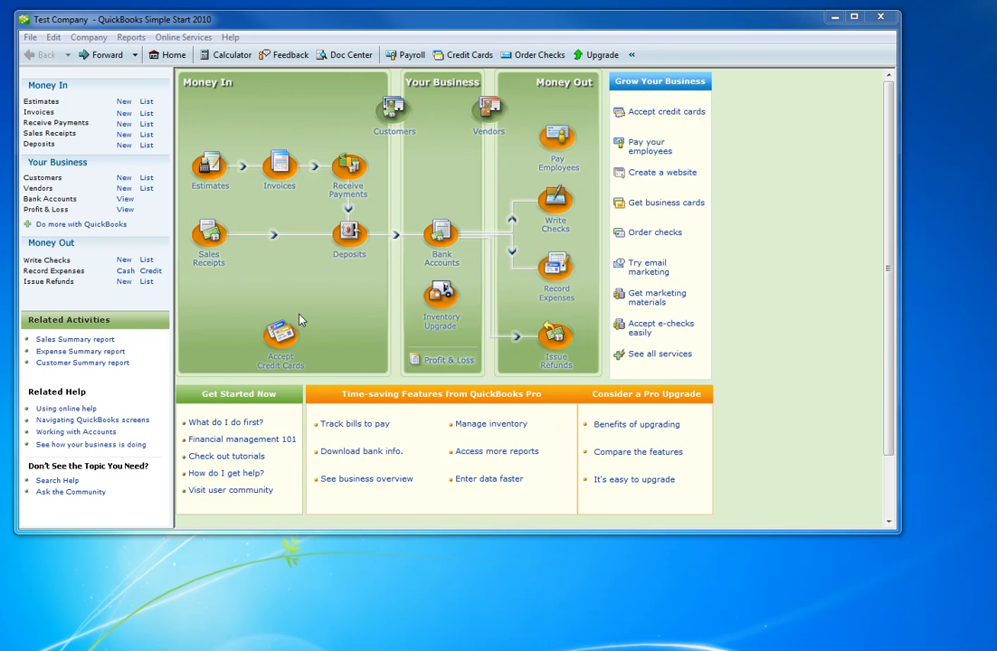
pyautogui.moveTo(257, 141)
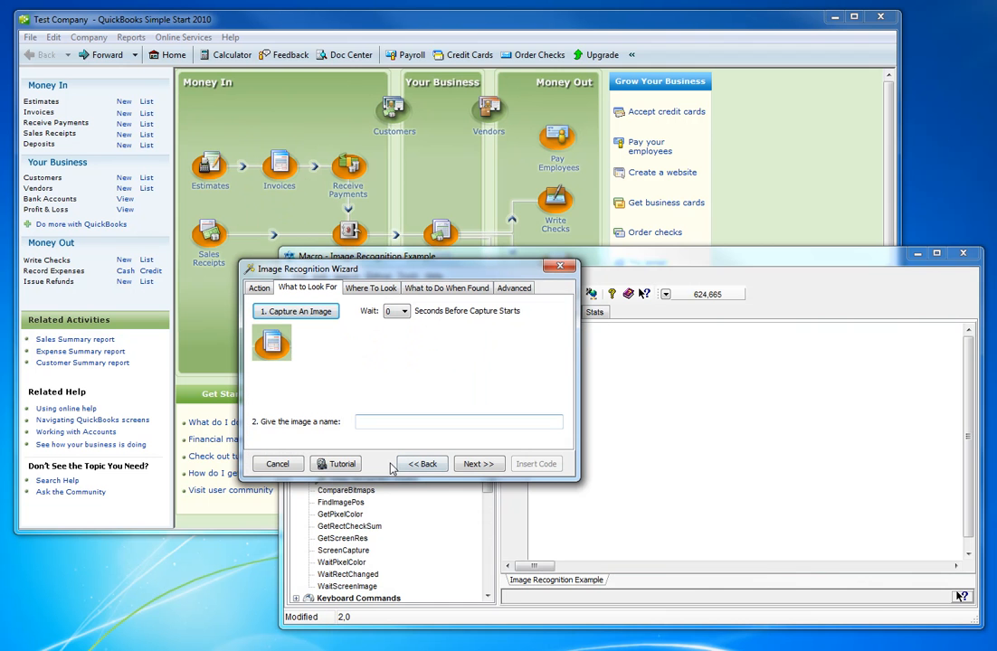
pyautogui.moveTo(391, 467)
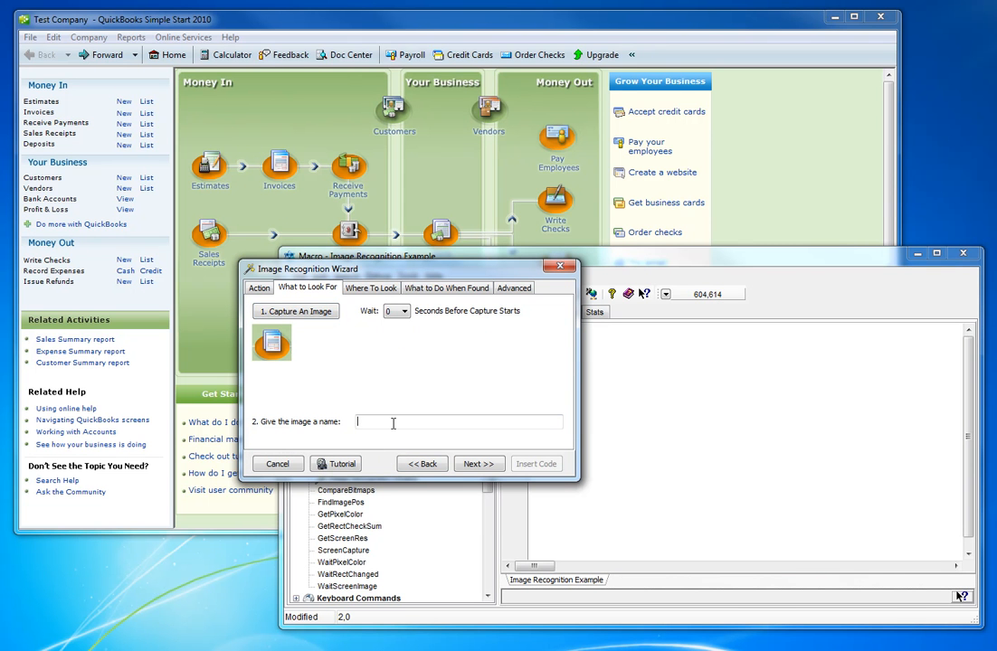
# Name the captured QuickBooks Invoices icon image 'Invoices'.
pyautogui.write('Invoices')
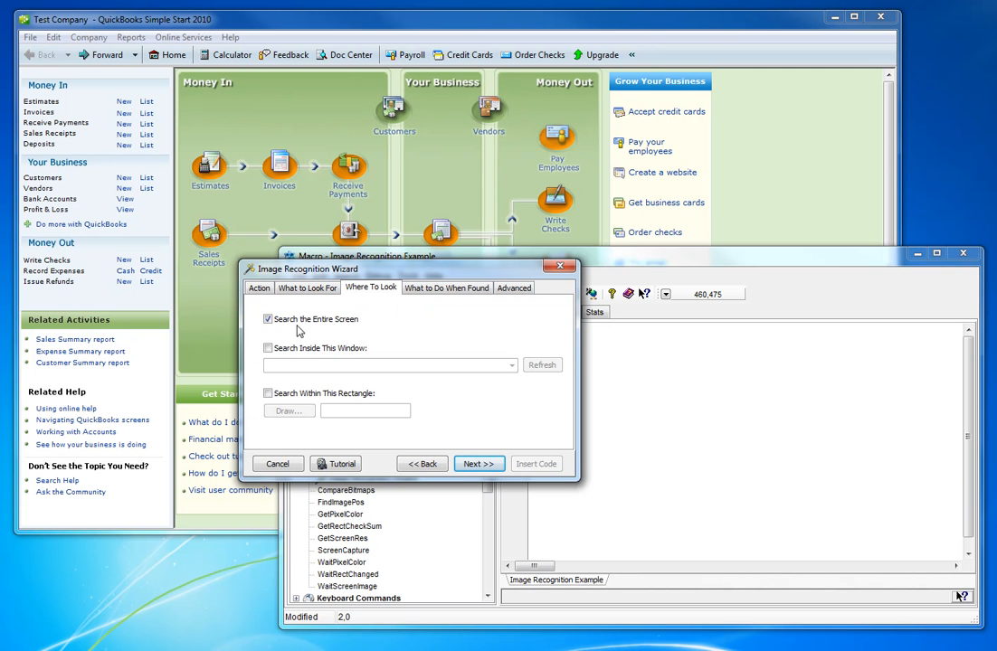
pyautogui.moveTo(358, 329)
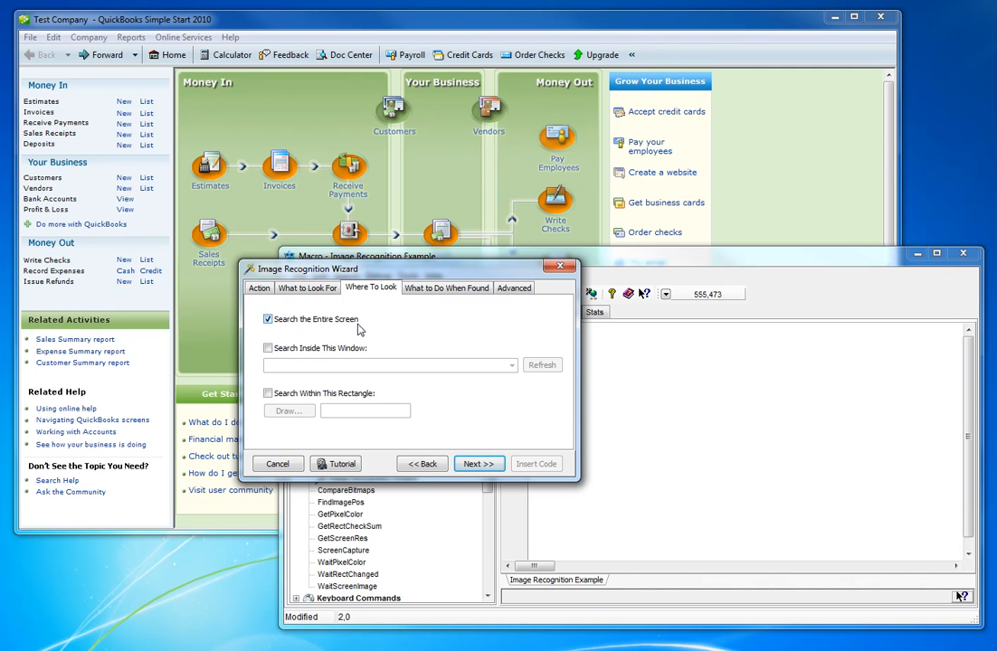
pyautogui.moveTo(316, 327)
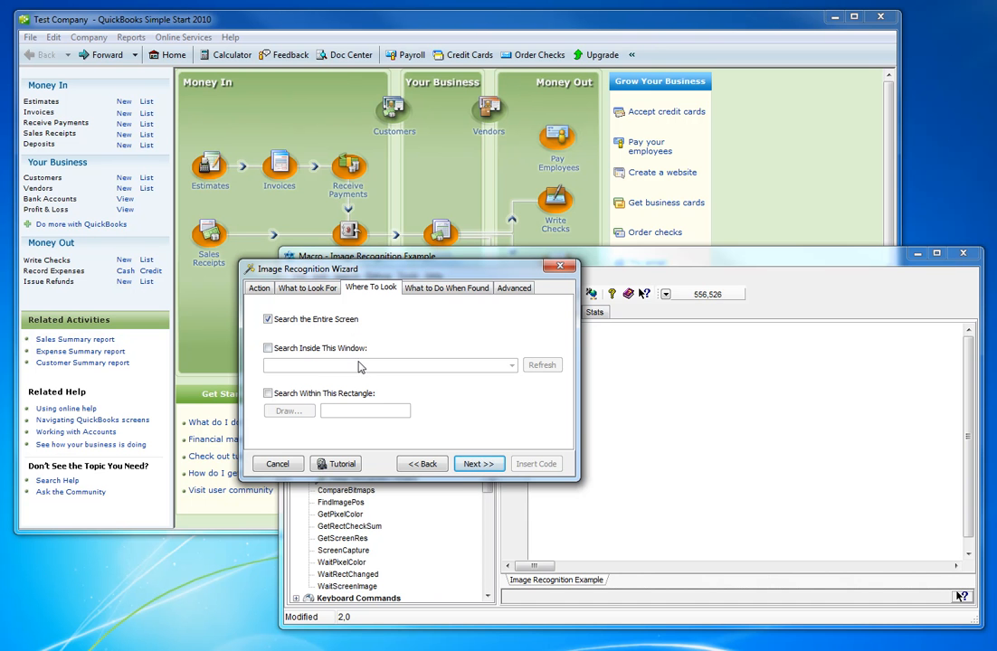
# Briefly try the specific-window search, then keep Search the Entire Screen and continue.
pyautogui.click(267, 348)
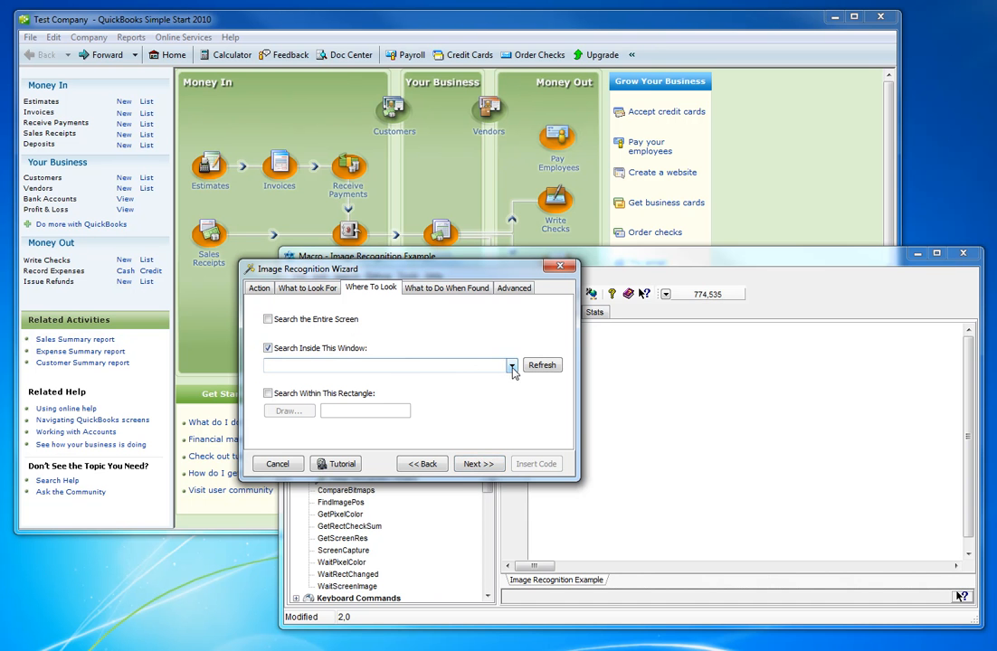
pyautogui.click(510, 366)
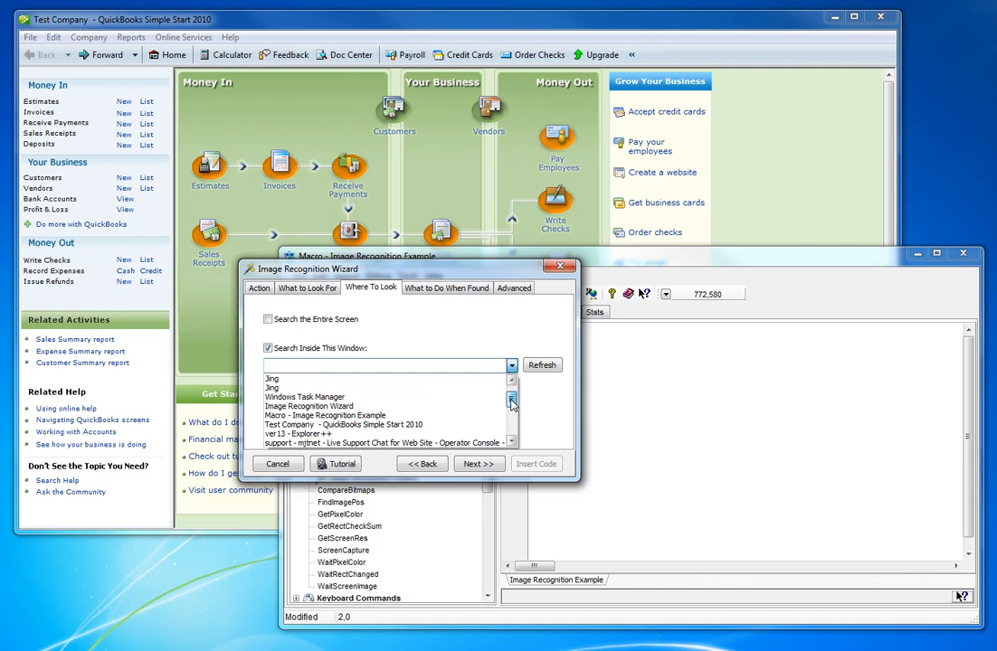
pyautogui.click(268, 347)
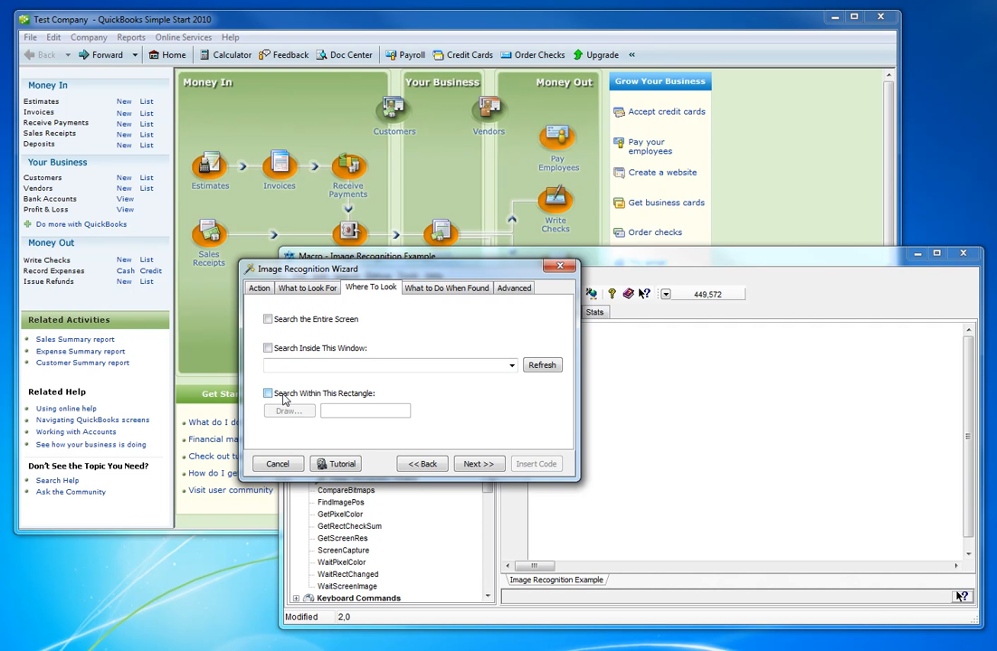
pyautogui.moveTo(280, 402)
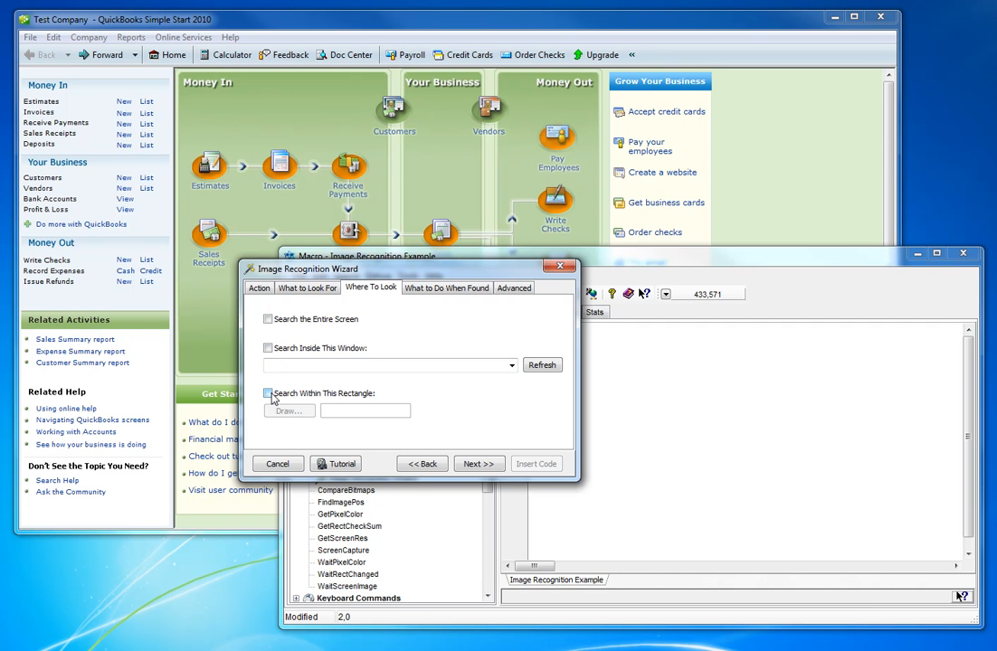
pyautogui.click(268, 318)
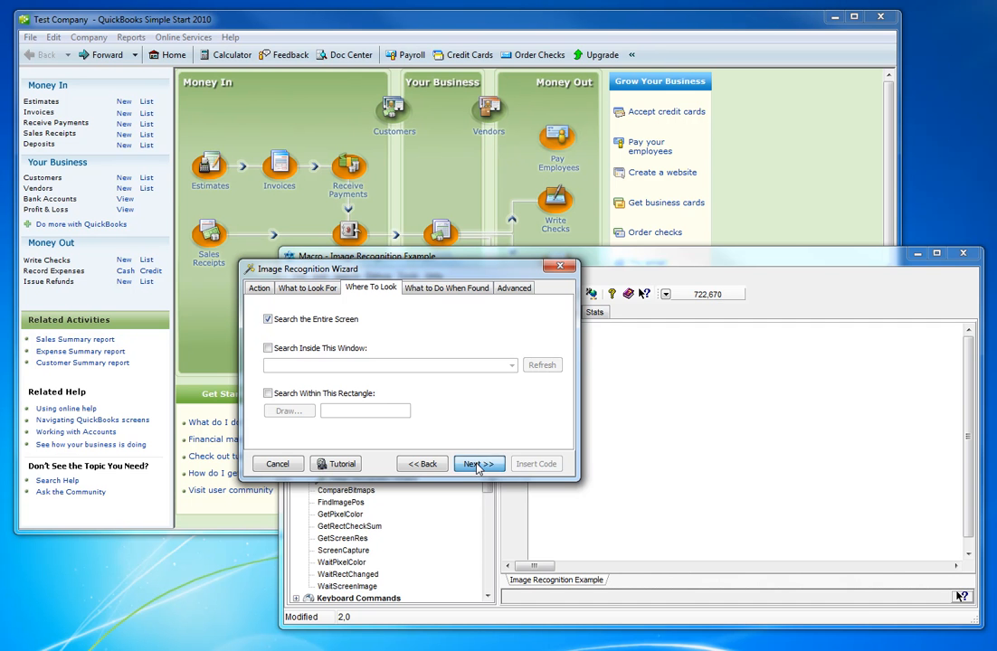
pyautogui.click(478, 463)
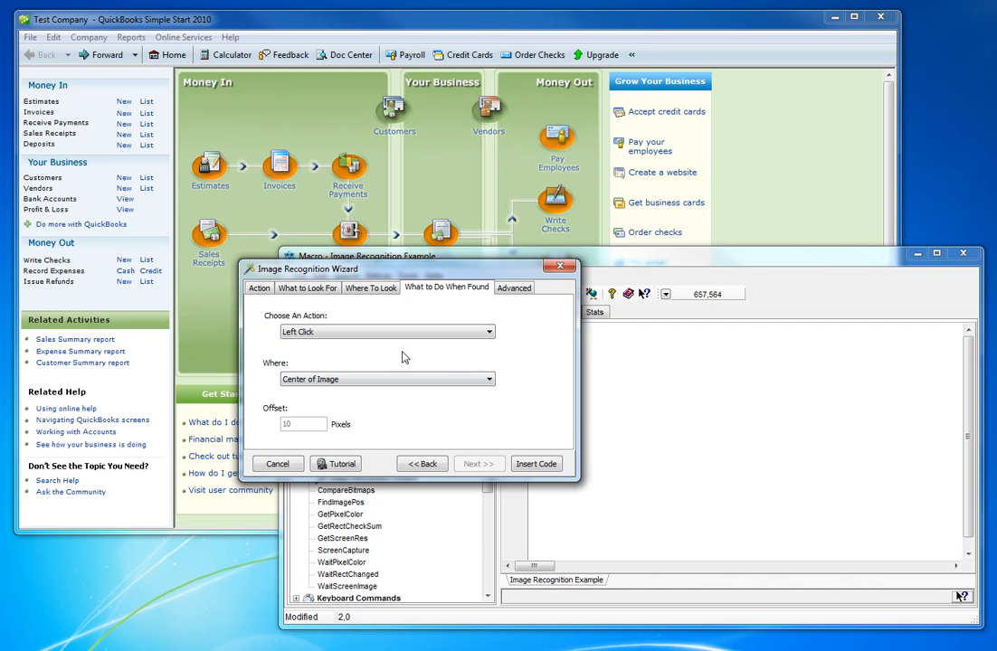
pyautogui.moveTo(280, 163)
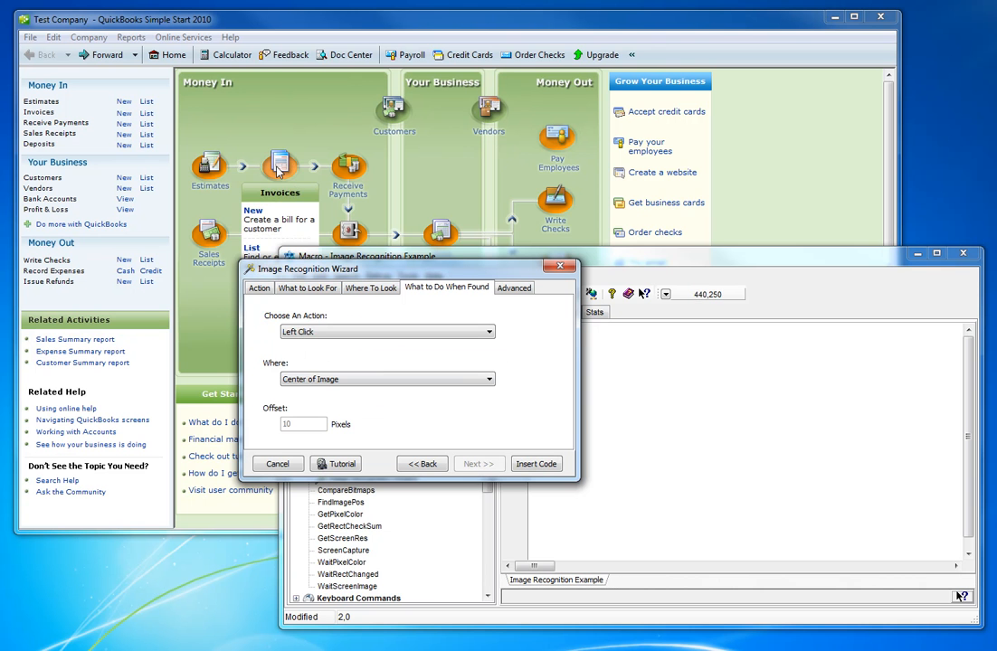
# Set the found action to Move Mouse at Center of Image and insert the code.
pyautogui.click(489, 331)
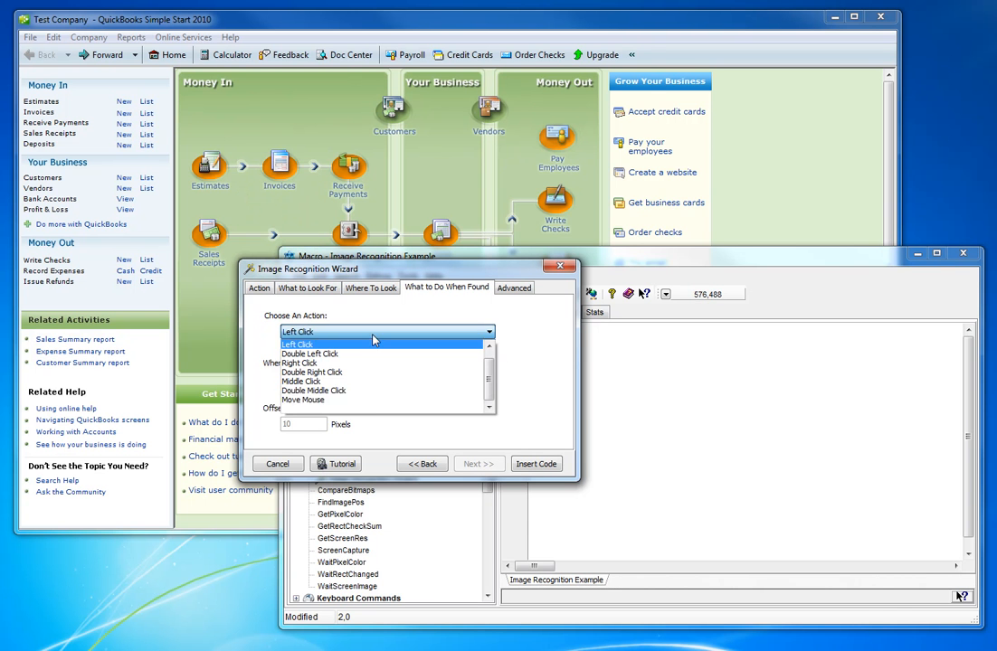
pyautogui.click(304, 400)
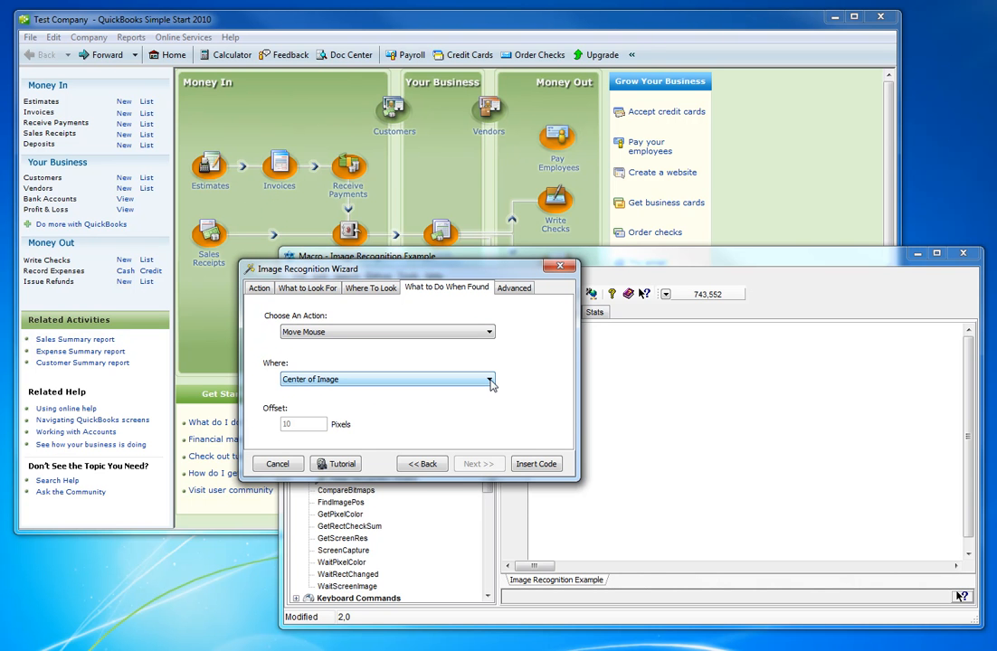
pyautogui.click(488, 380)
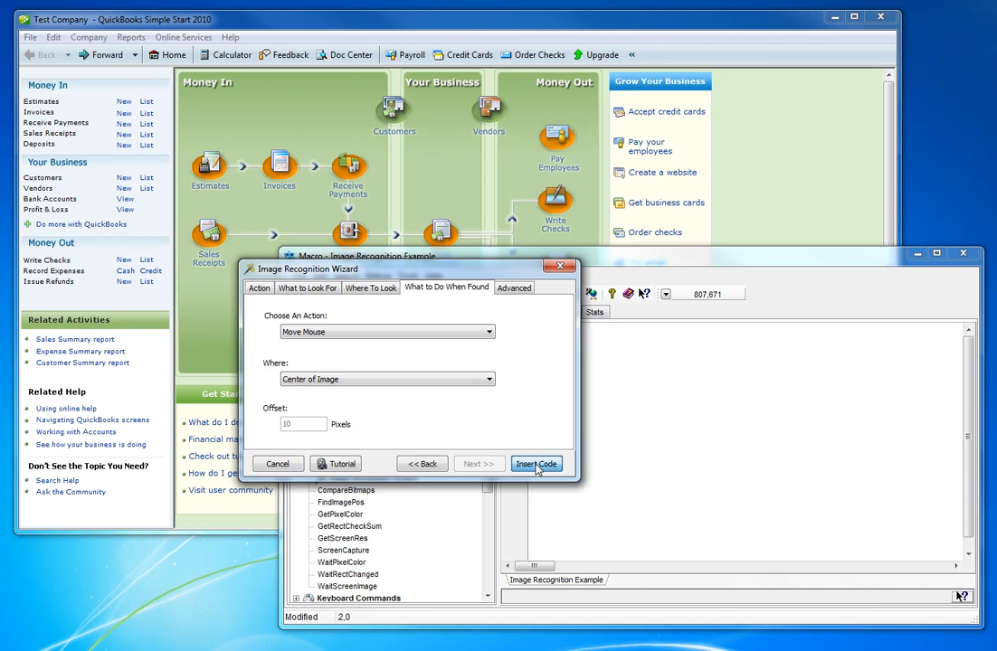
pyautogui.click(535, 463)
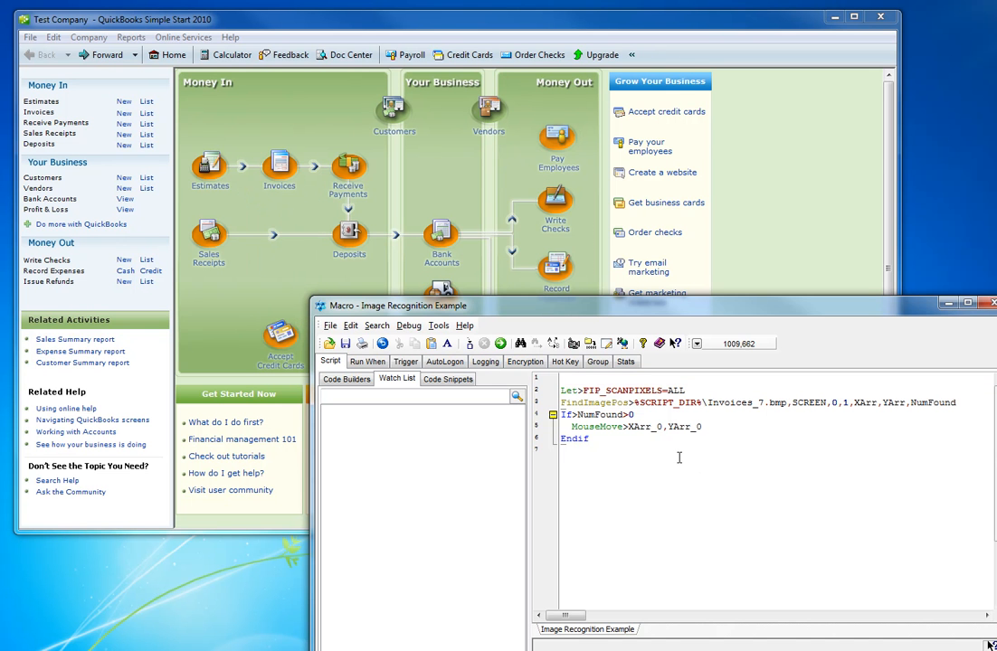
pyautogui.moveTo(611, 326)
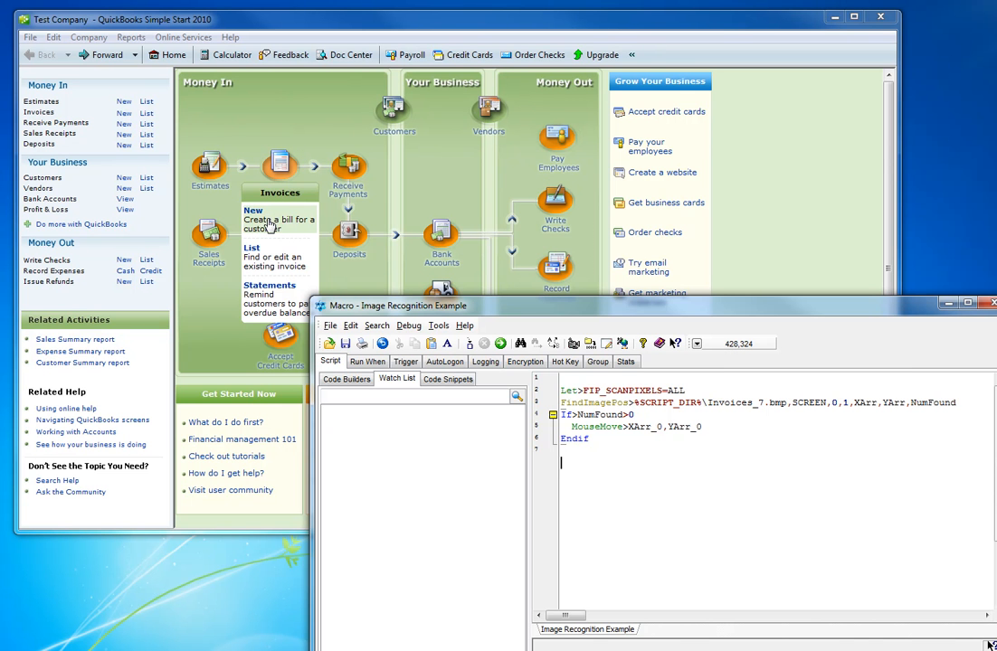
pyautogui.moveTo(560, 463)
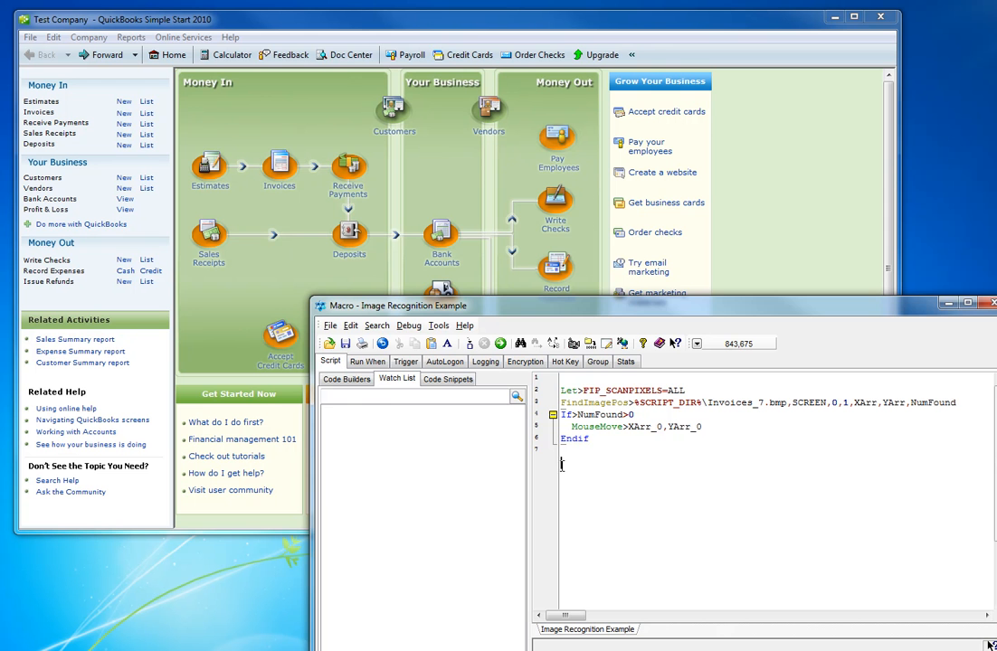
# Start a second Image Recognition Wizard with a 5-second wait and begin capturing.
pyautogui.click(346, 378)
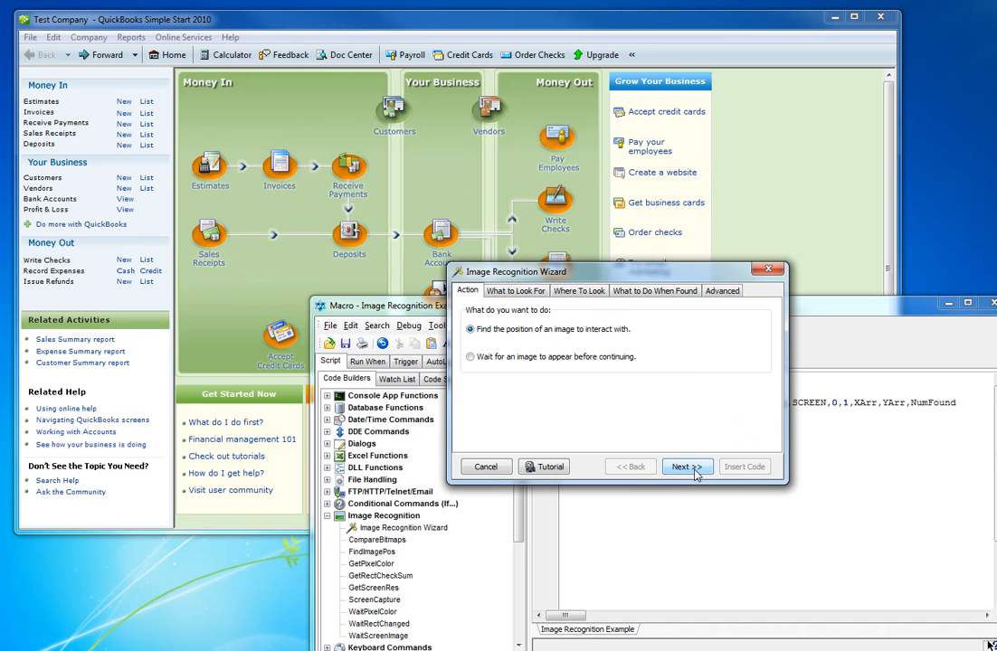
pyautogui.click(688, 467)
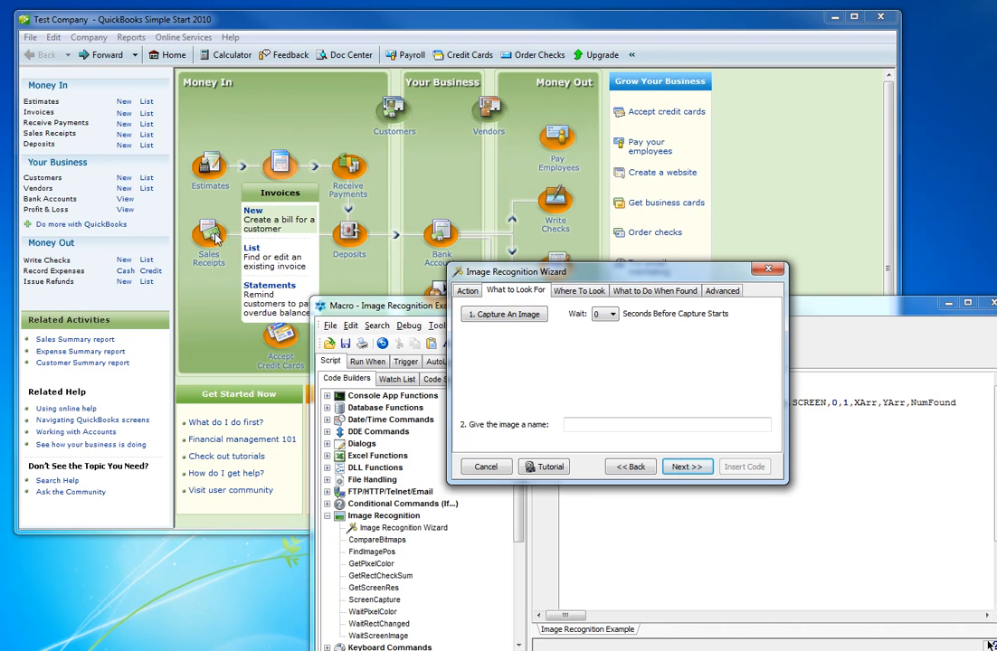
pyautogui.moveTo(615, 318)
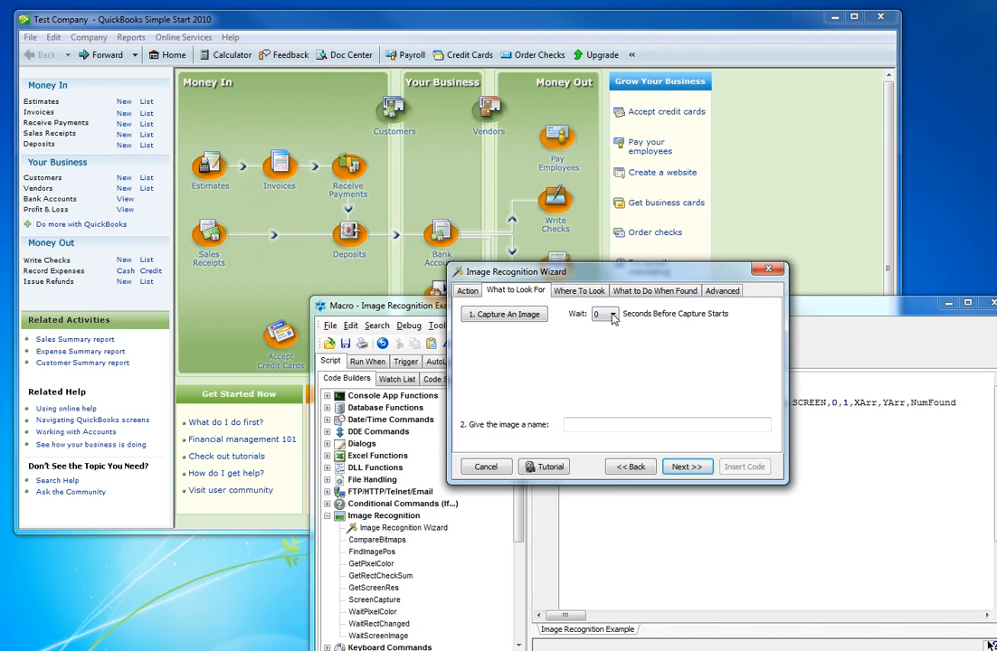
pyautogui.click(614, 315)
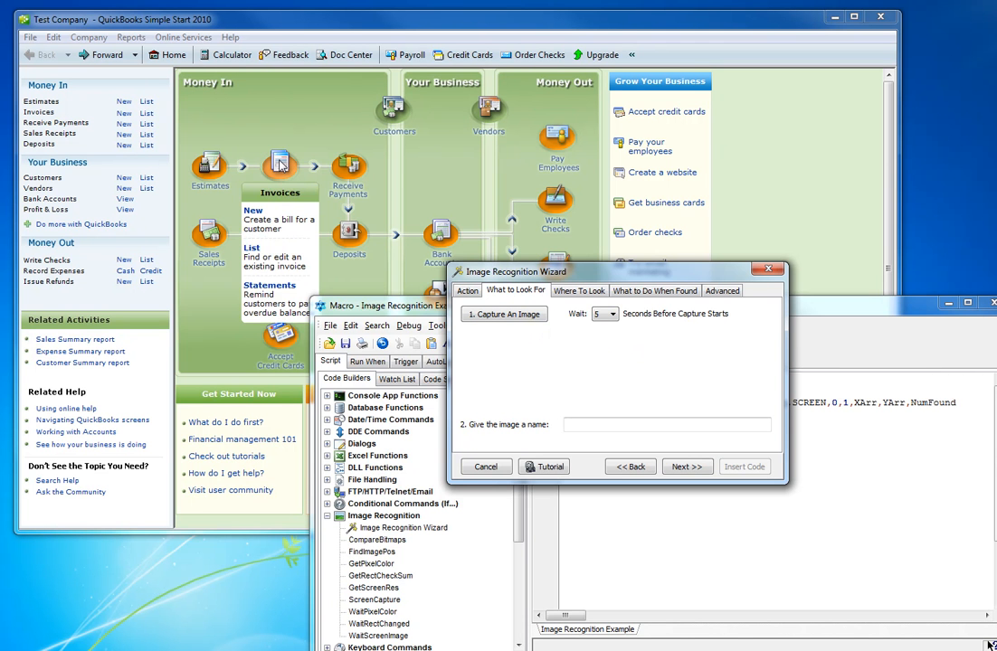
pyautogui.click(615, 314)
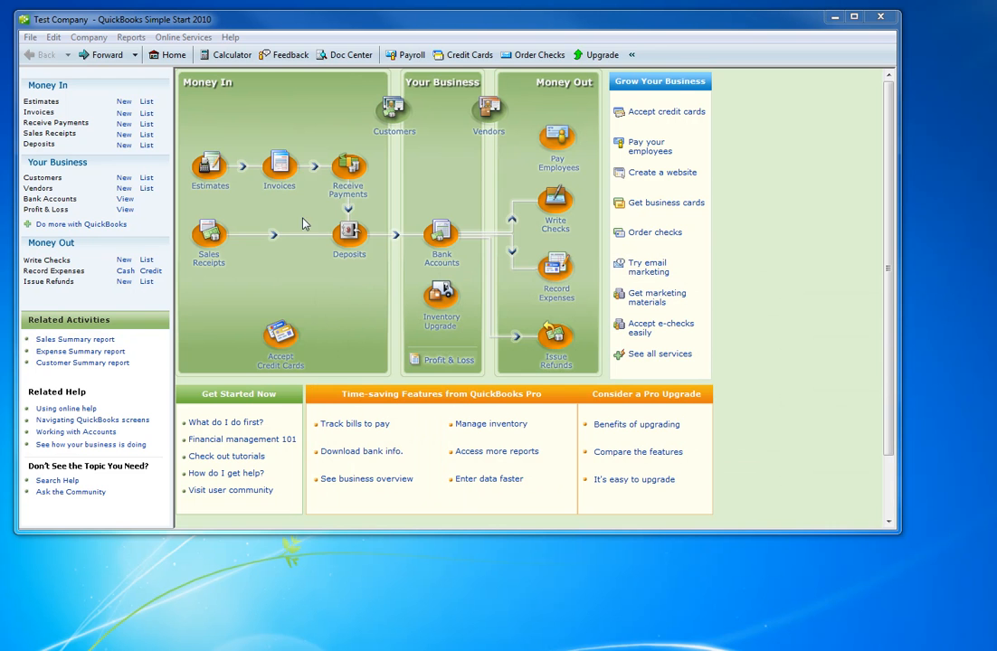
# Capture the New entry of the Invoices popup and name it 'New Invoice'.
pyautogui.click(279, 165)
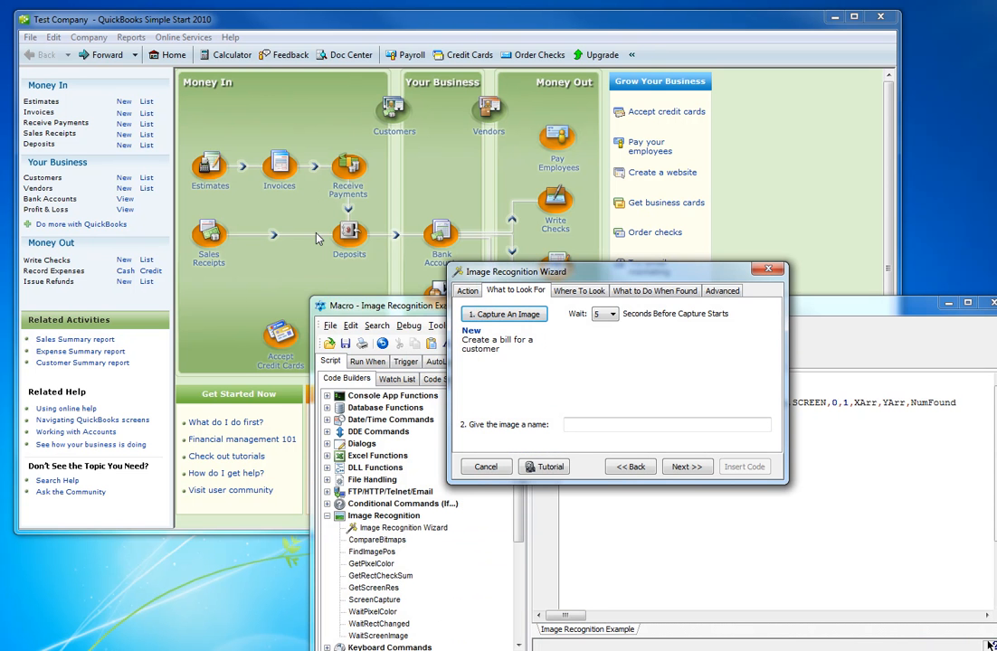
pyautogui.write('N')
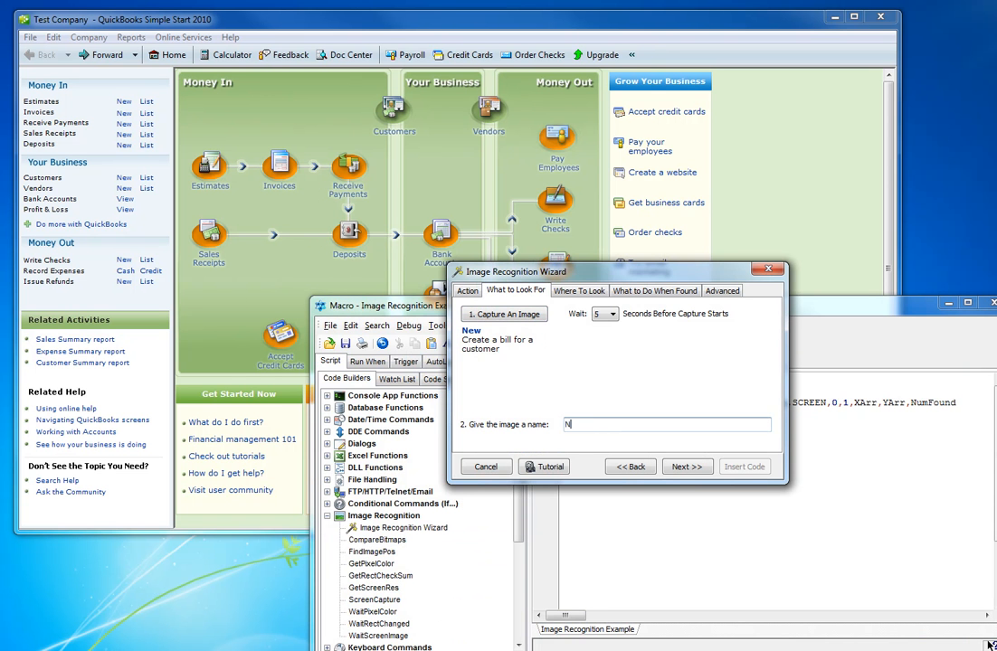
pyautogui.write('New Invoice')
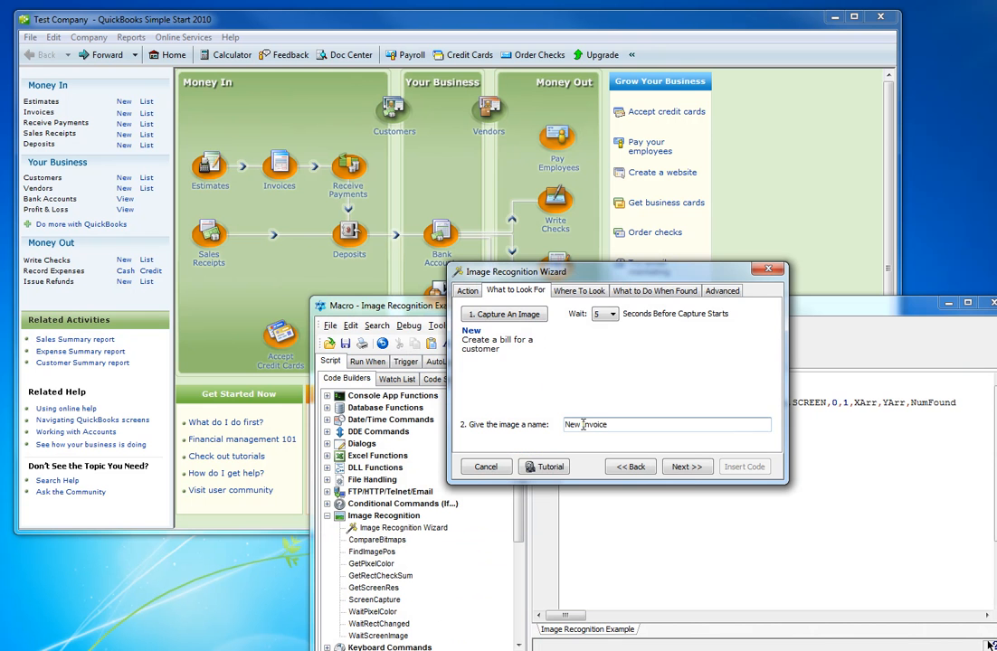
# Keep whole-screen search with Left Click at Center of Image and insert the code.
pyautogui.click(687, 467)
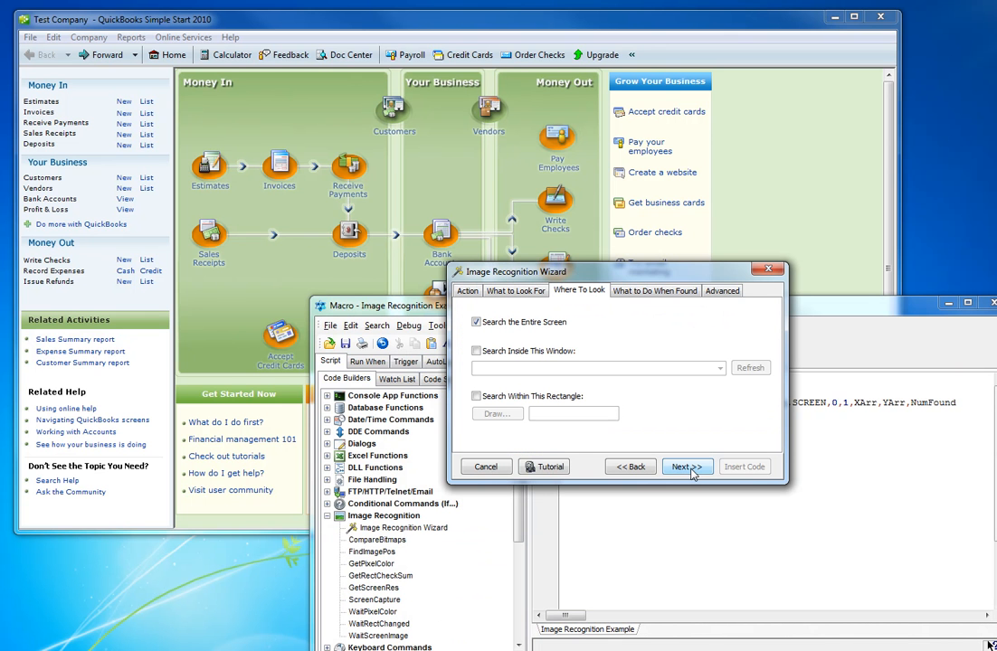
pyautogui.click(687, 467)
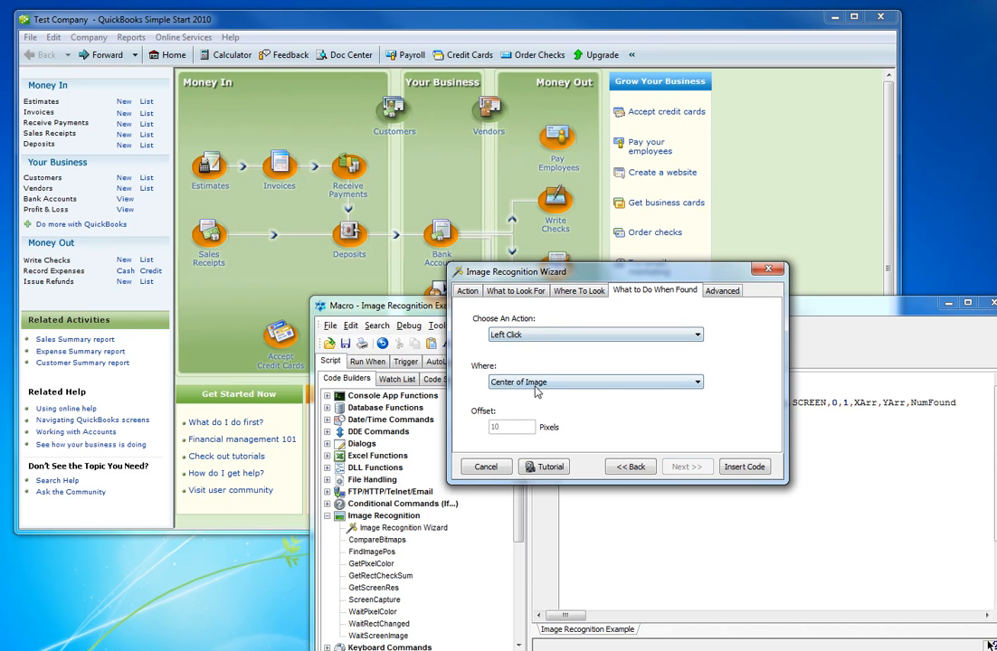
pyautogui.click(743, 467)
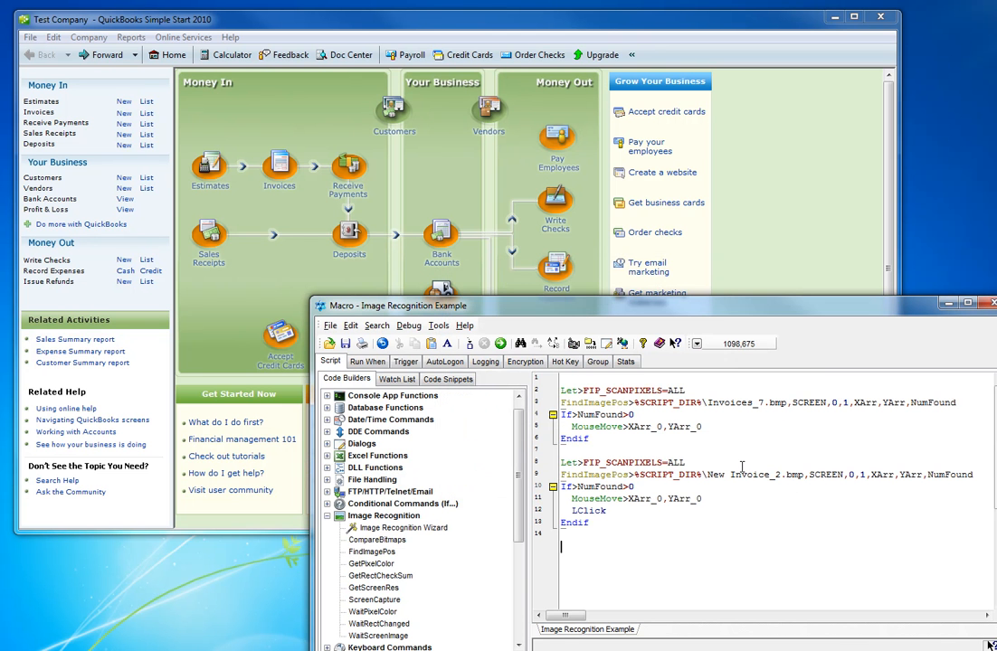
pyautogui.moveTo(597, 377)
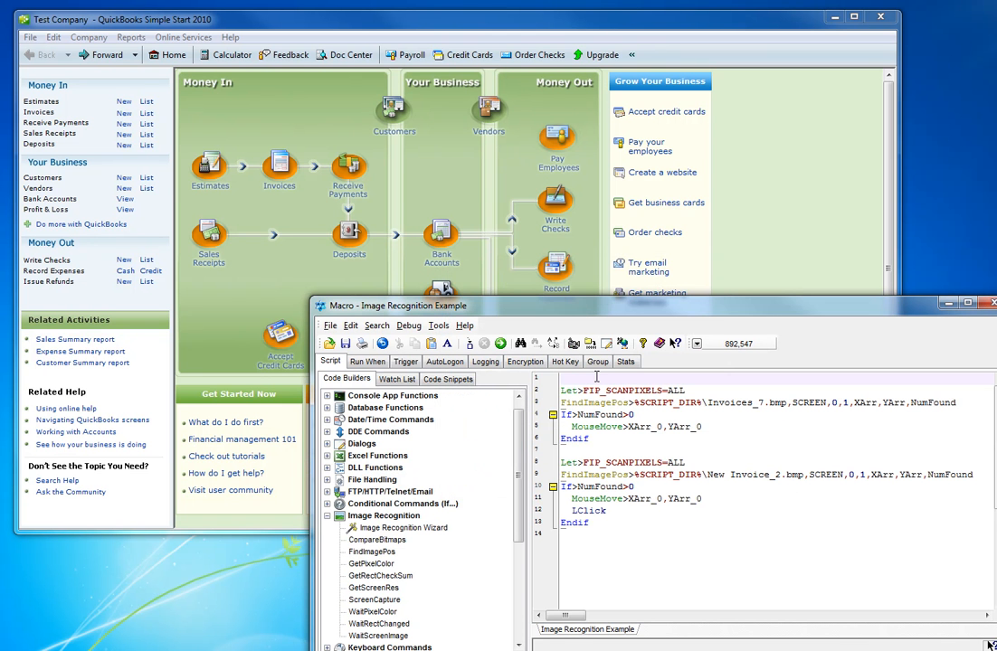
pyautogui.moveTo(279, 165)
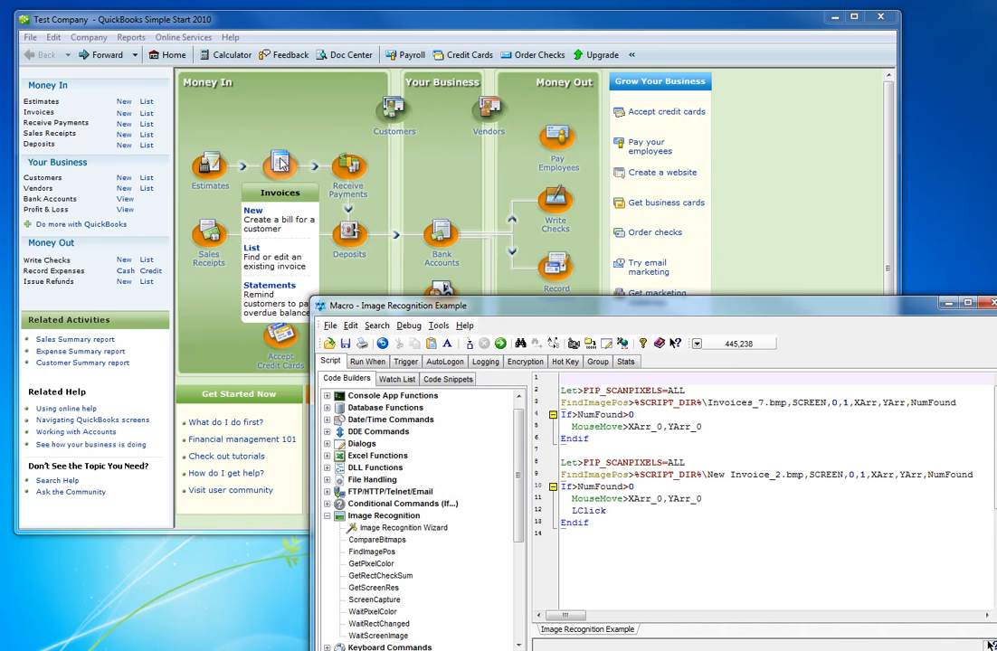
pyautogui.moveTo(262, 224)
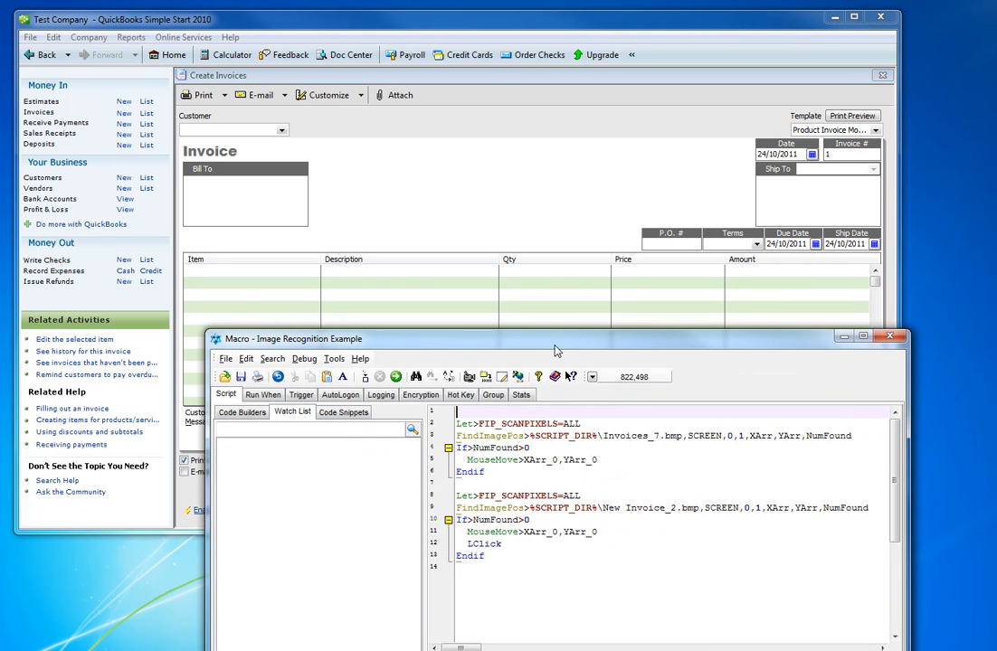
# Move the Macro Scheduler window down to reveal the QuickBooks Create Invoices form.
pyautogui.moveTo(557, 338); pyautogui.dragTo(622, 384)
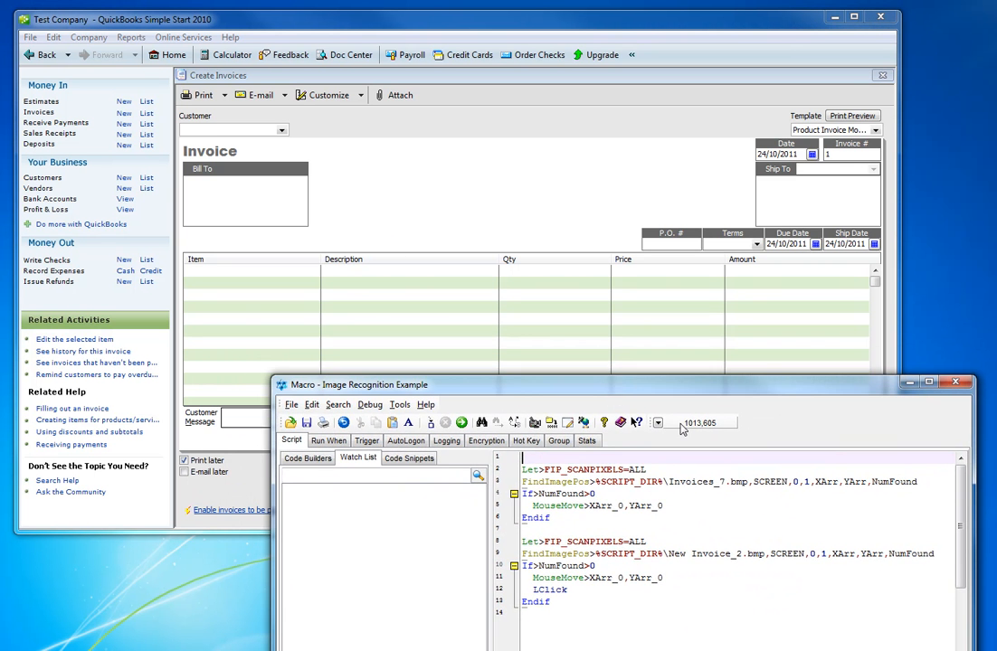
pyautogui.moveTo(394, 94)
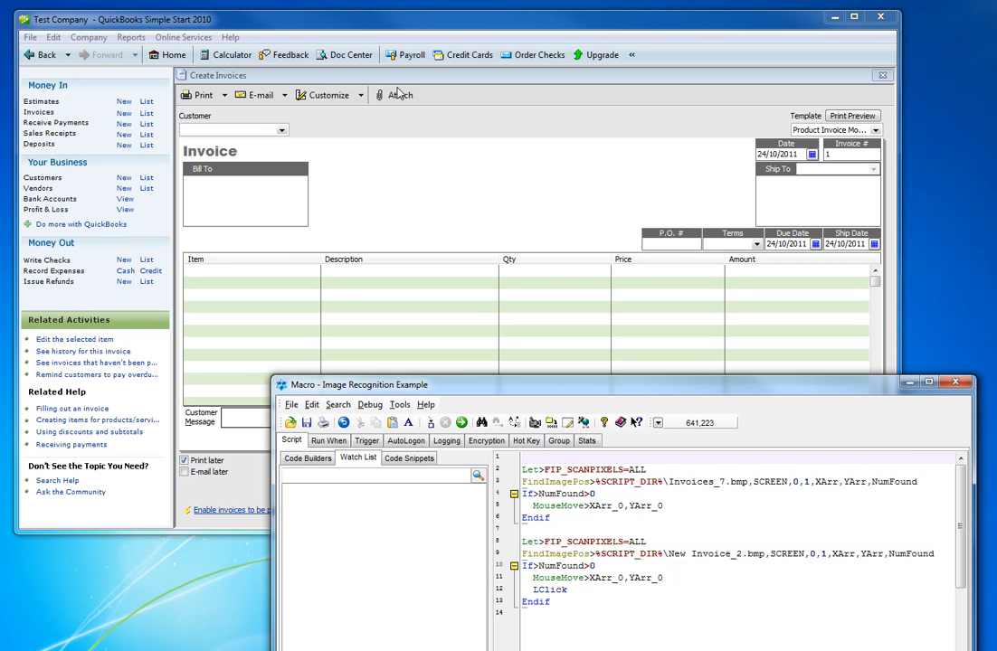